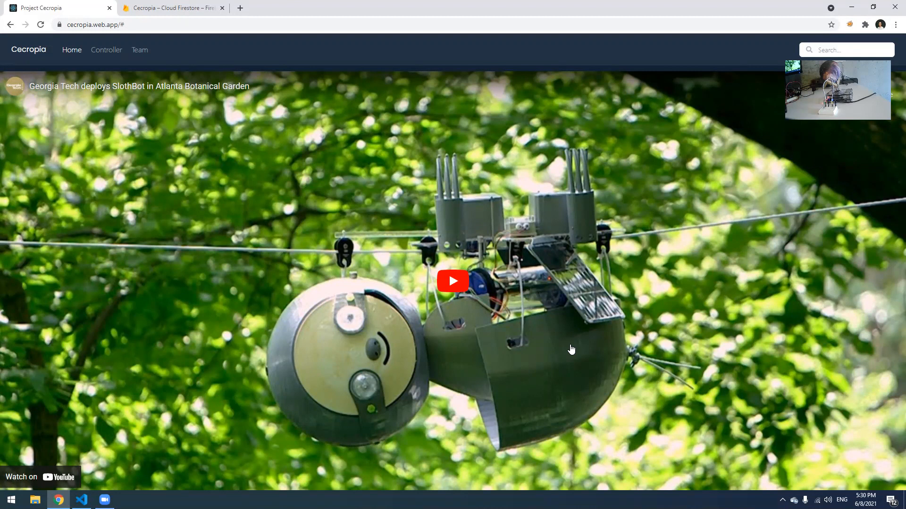
mouse_move(202, 278)
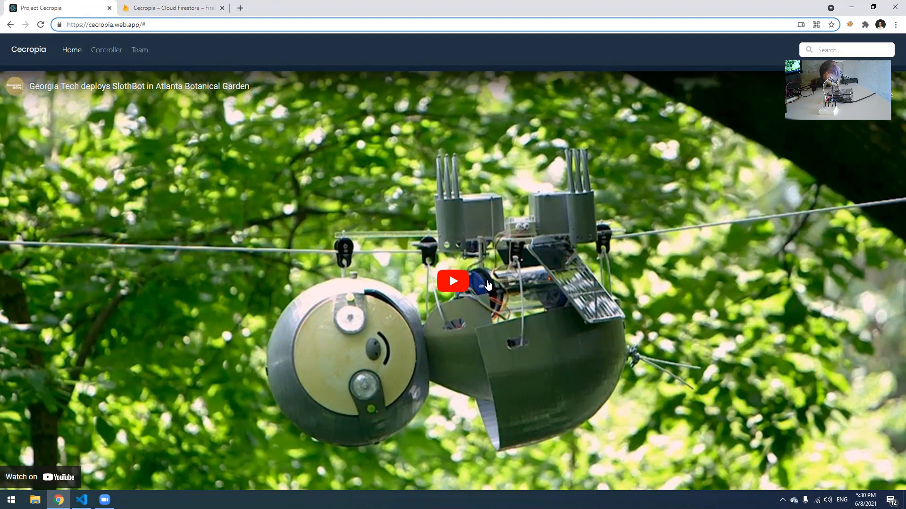
mouse_move(243, 202)
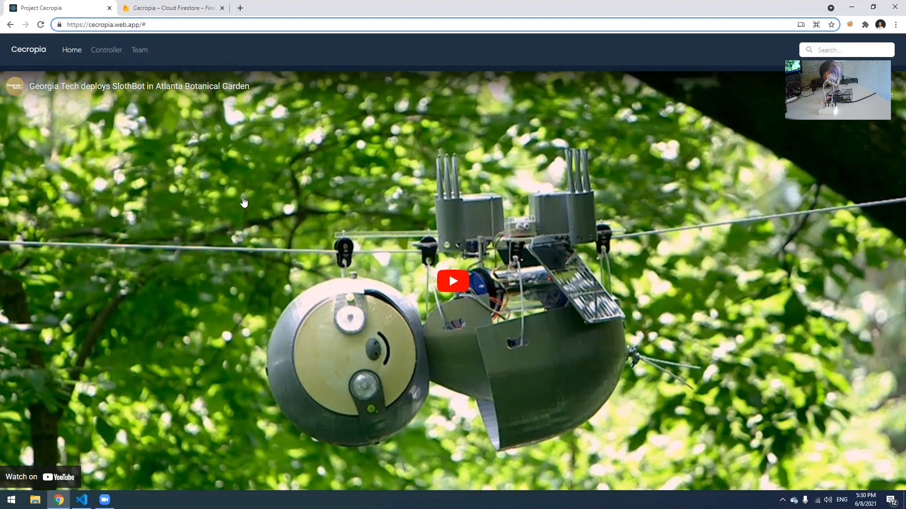
mouse_move(481, 263)
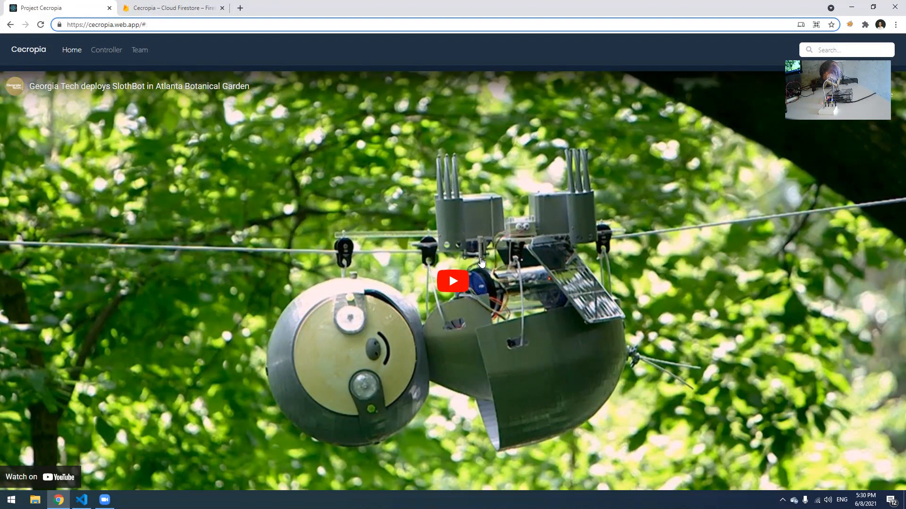
Open the Controller dashboard and view the four available robot agents in Command Center.
click(105, 50)
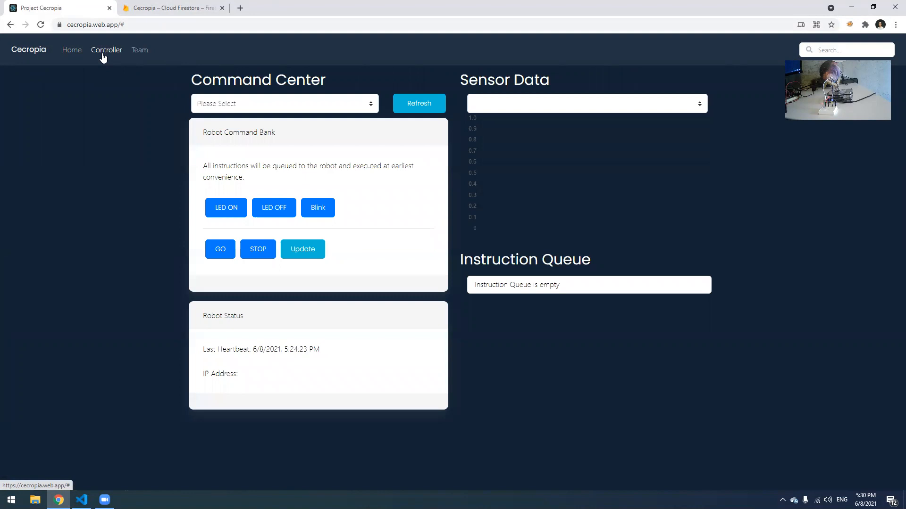
mouse_move(475, 256)
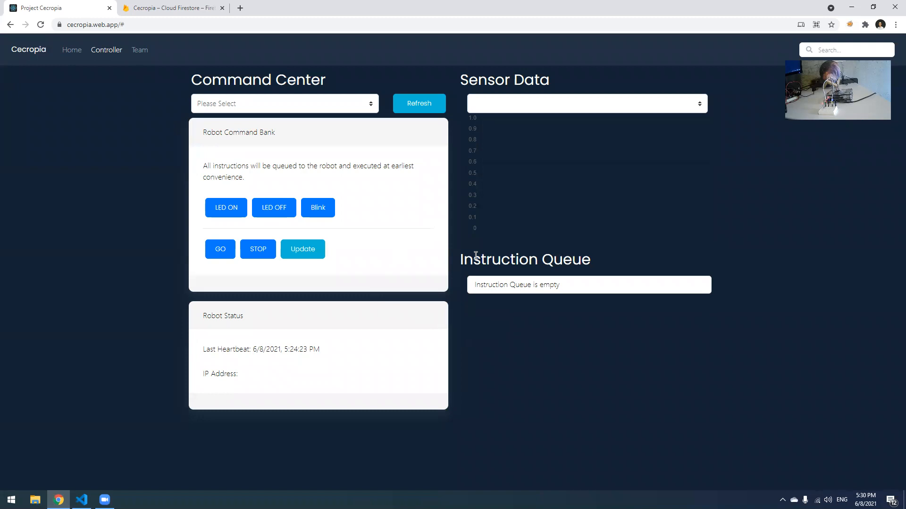
click(283, 103)
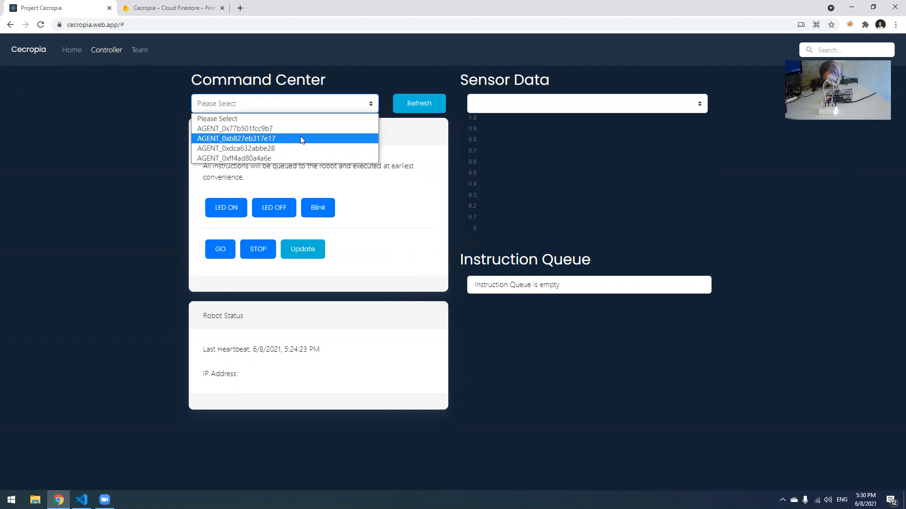
mouse_move(370, 113)
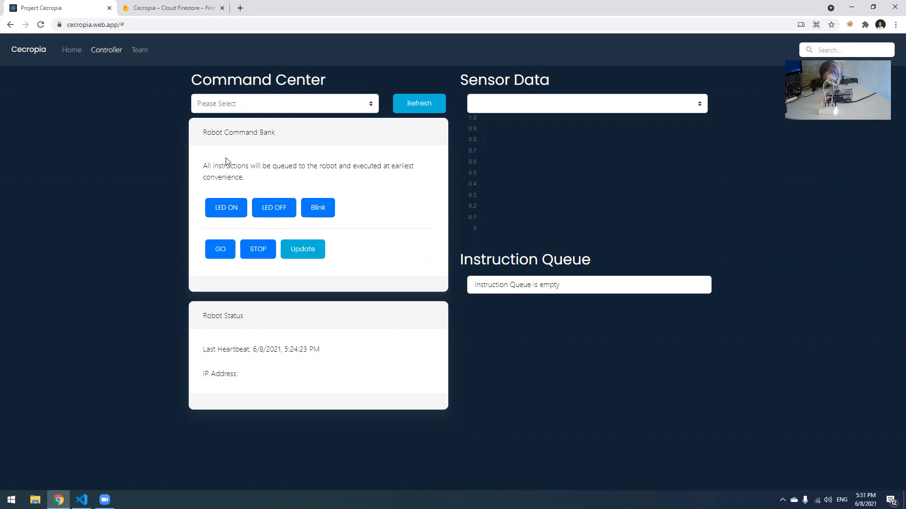
mouse_move(279, 349)
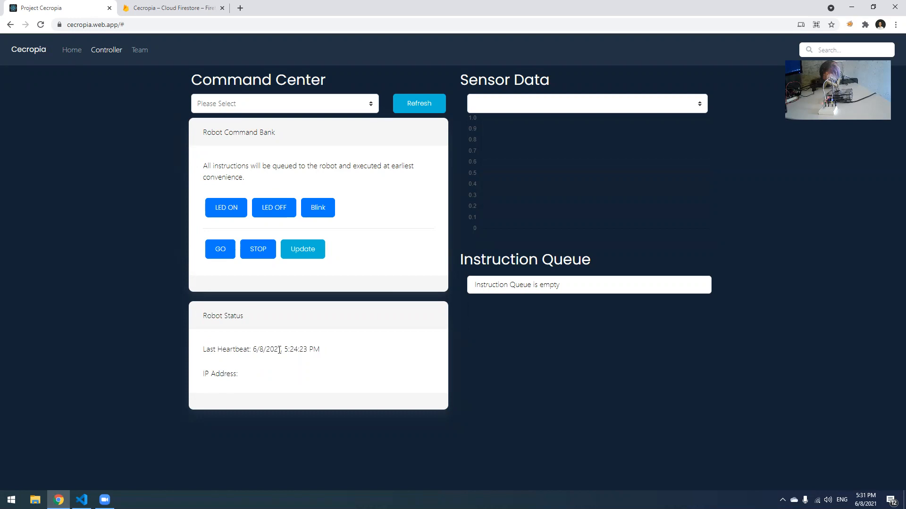
mouse_move(344, 359)
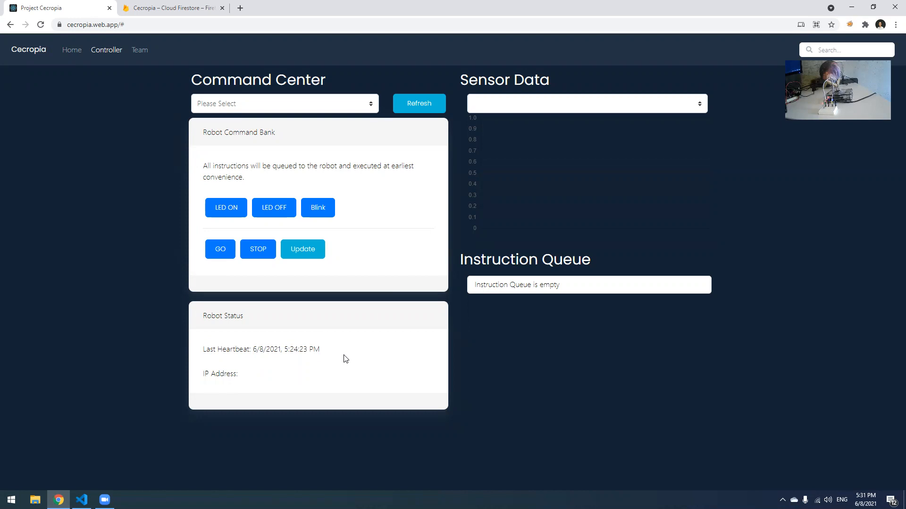
mouse_move(331, 370)
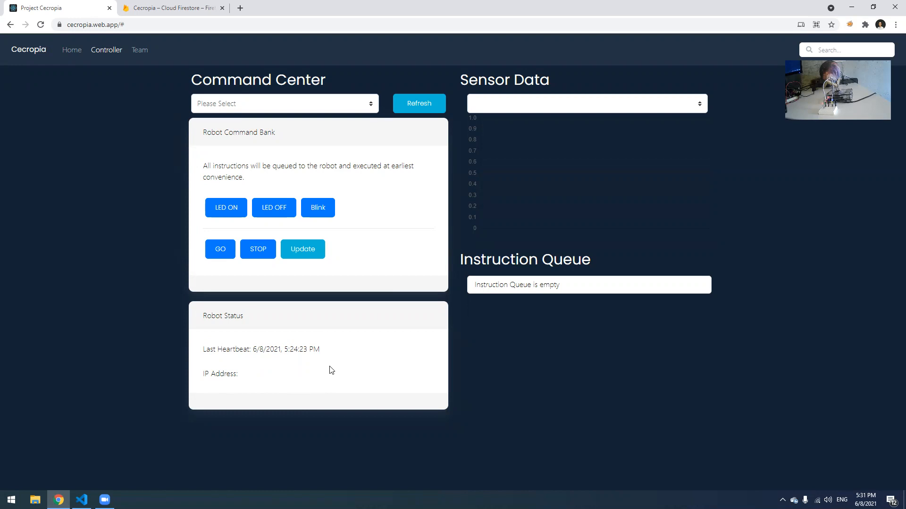
mouse_move(552, 261)
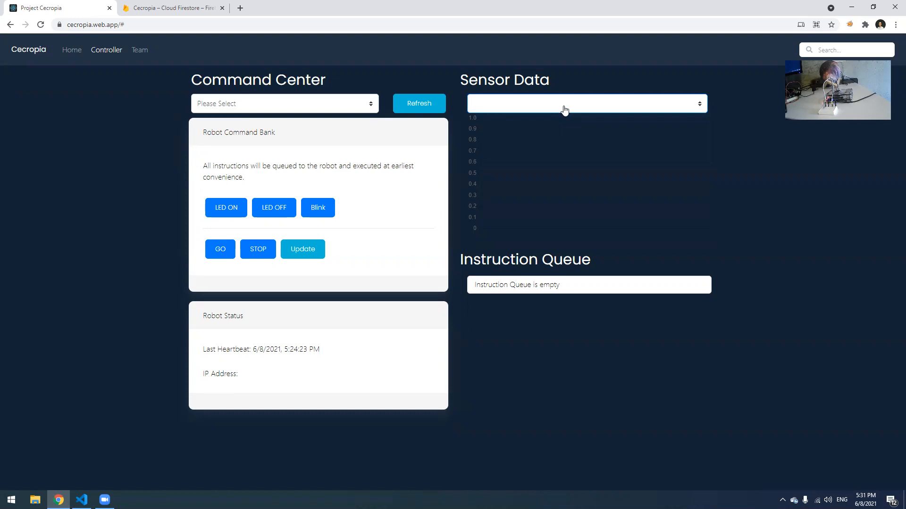
Keep the Controller dashboard's robot dropdown on Please Select, with the queue empty.
double_click(525, 260)
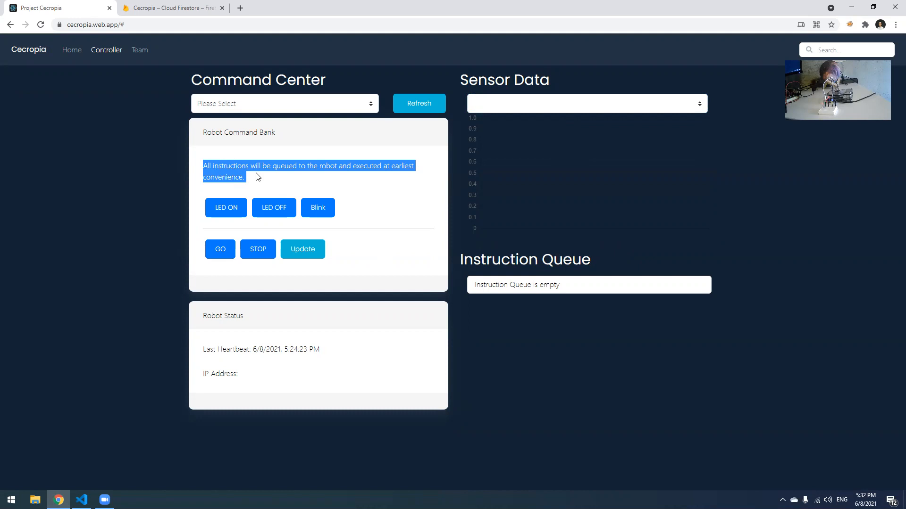
mouse_move(608, 265)
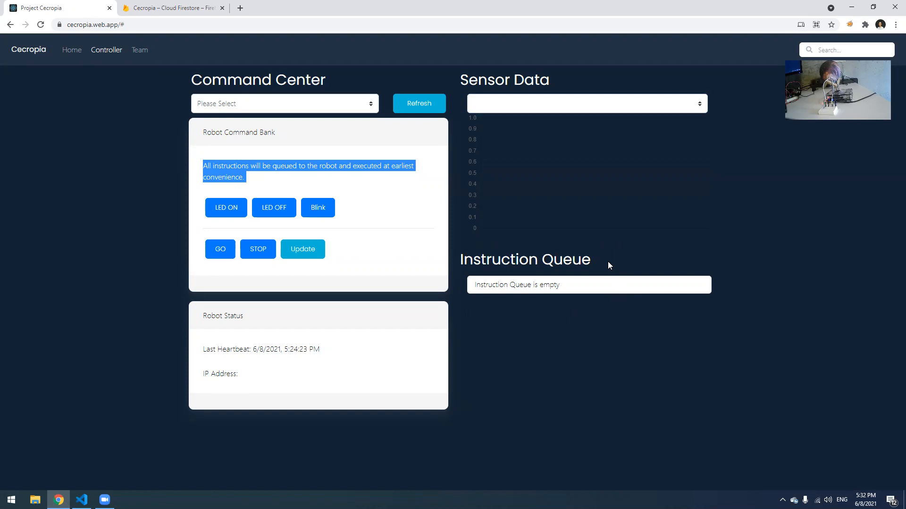
click(498, 265)
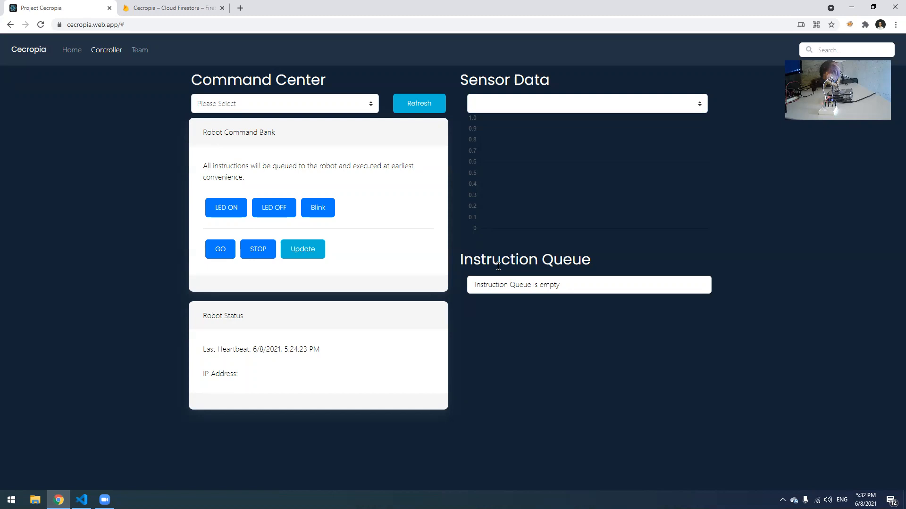
Select robot AGENT_0xff4ad80a4a6e from the Command Center robot list.
click(283, 104)
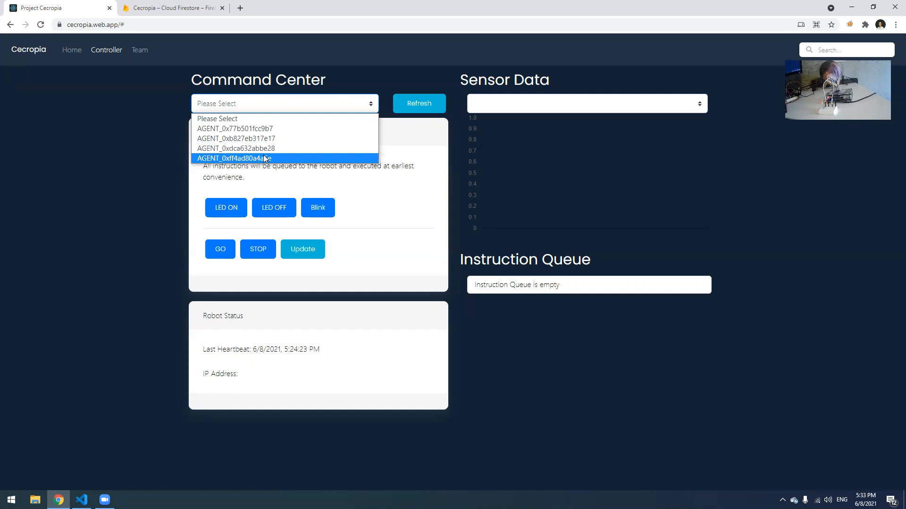
click(234, 159)
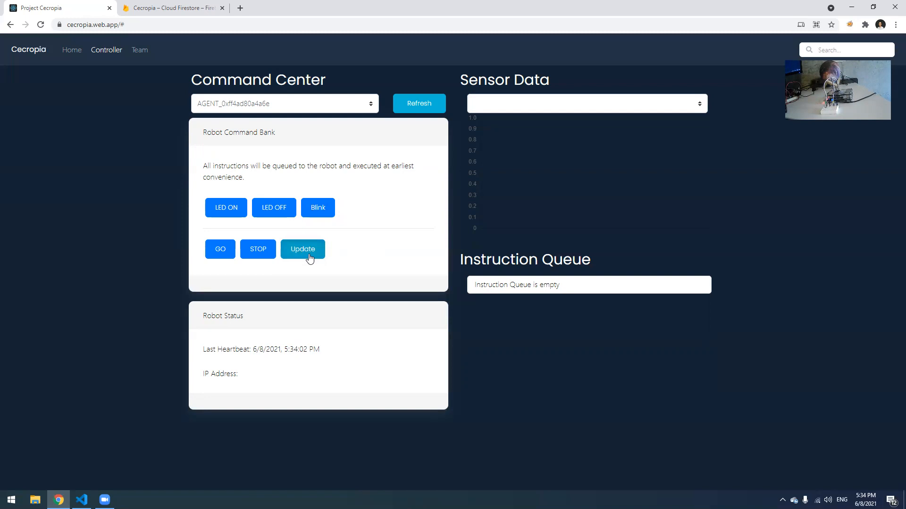
click(302, 249)
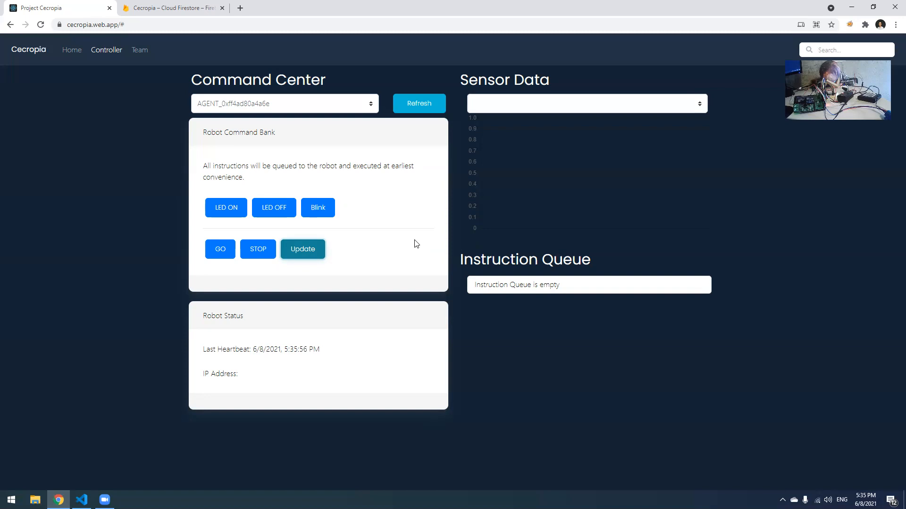
Inspect env_data of Firestore document slothbots/AGENT_0xb827eb317e17, then return to Cecropia.
click(170, 7)
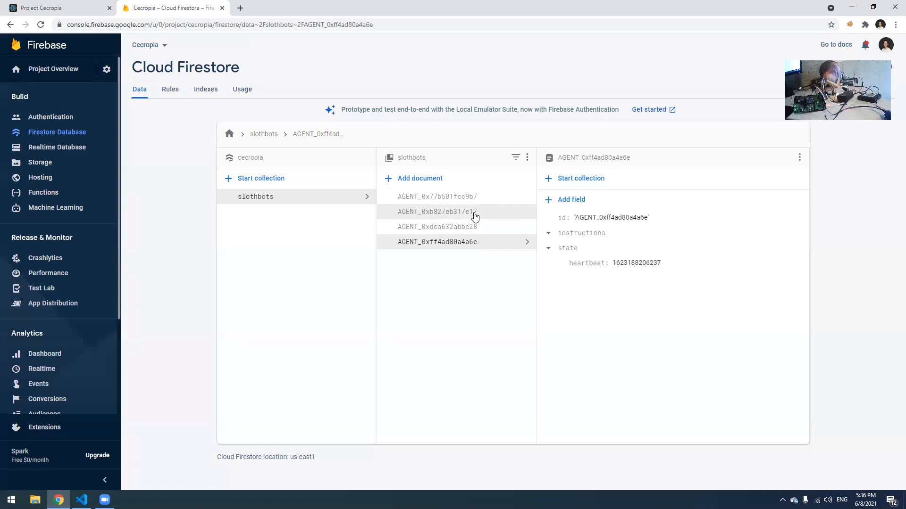
click(438, 212)
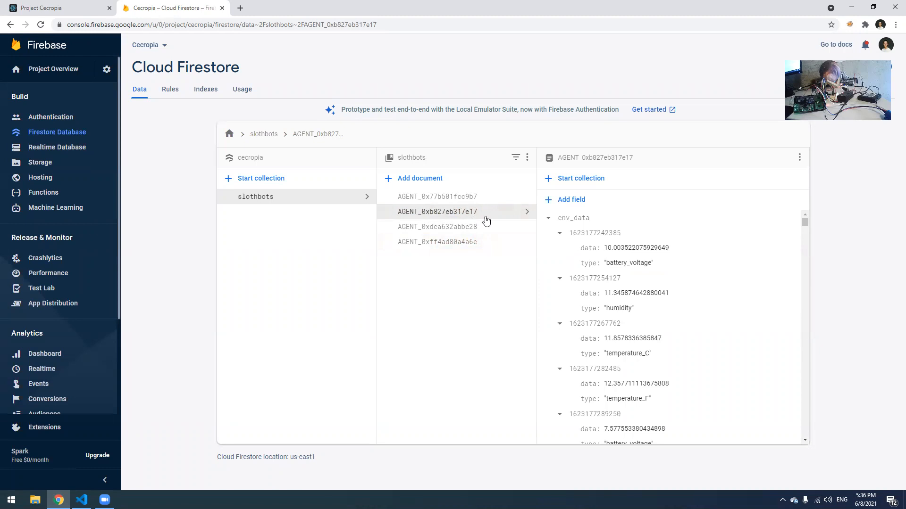
click(547, 218)
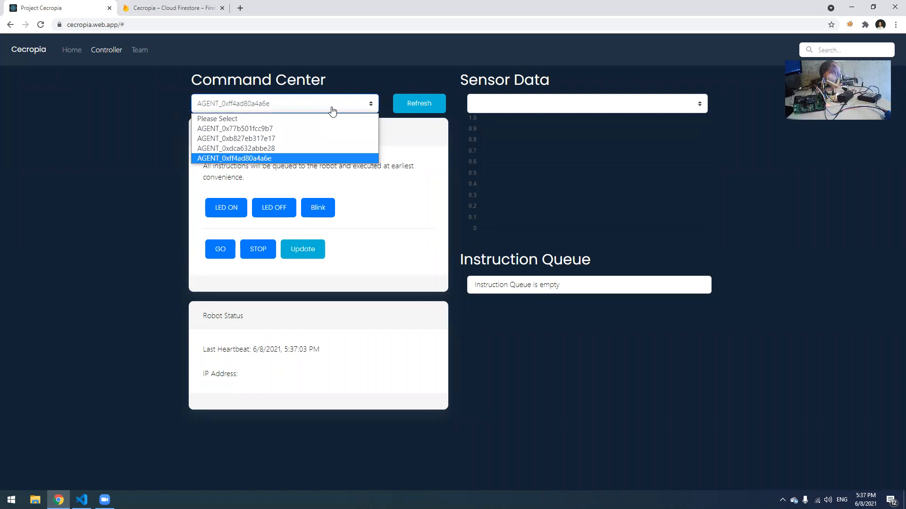
Select robot AGENT_0xb827eb317e17 and update to chart its battery_voltage readings.
click(235, 138)
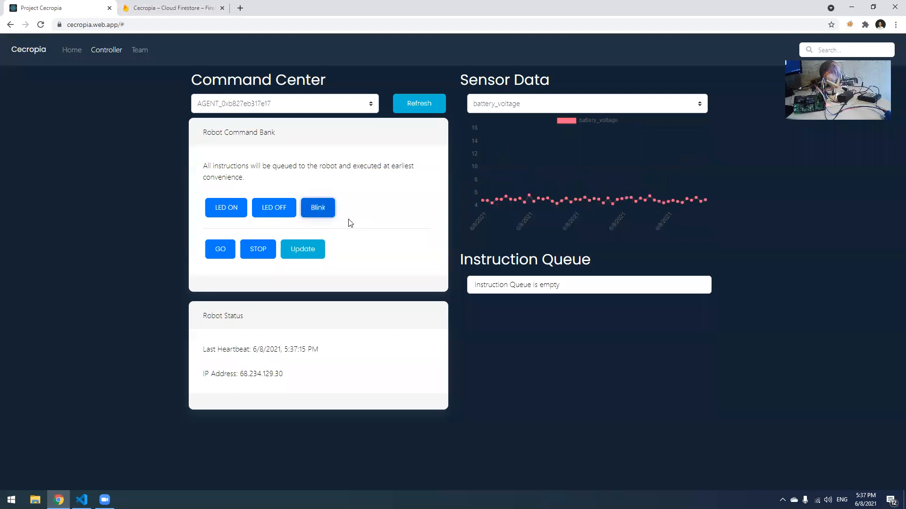
click(302, 249)
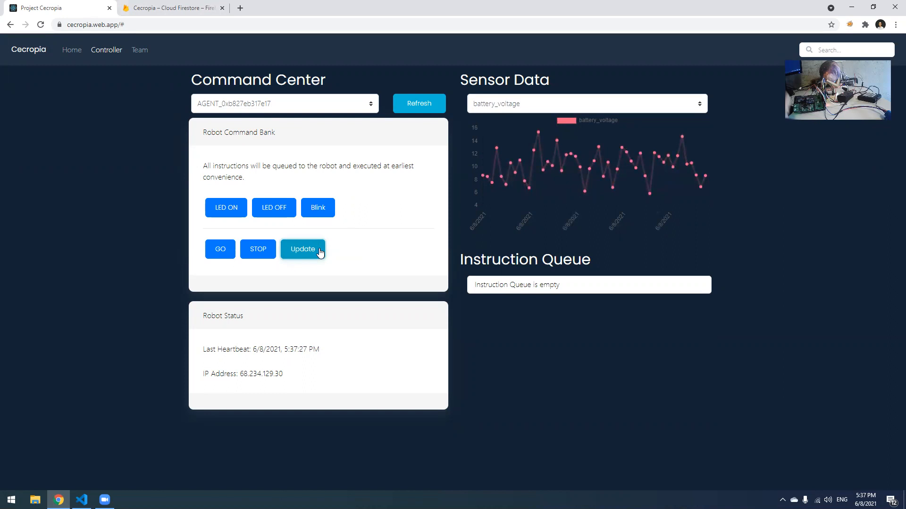
Send GO to robot AGENT_0xb827eb317e17, then queue the STOP instruction.
click(584, 103)
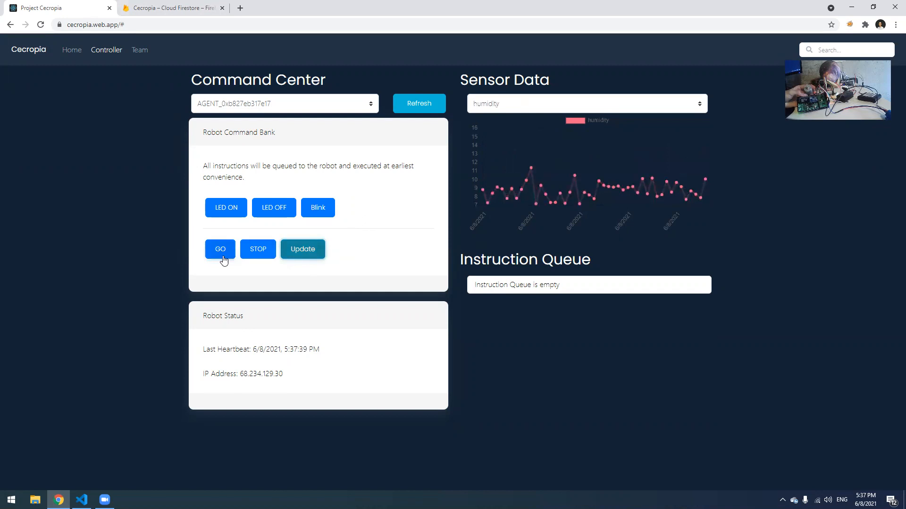
click(586, 104)
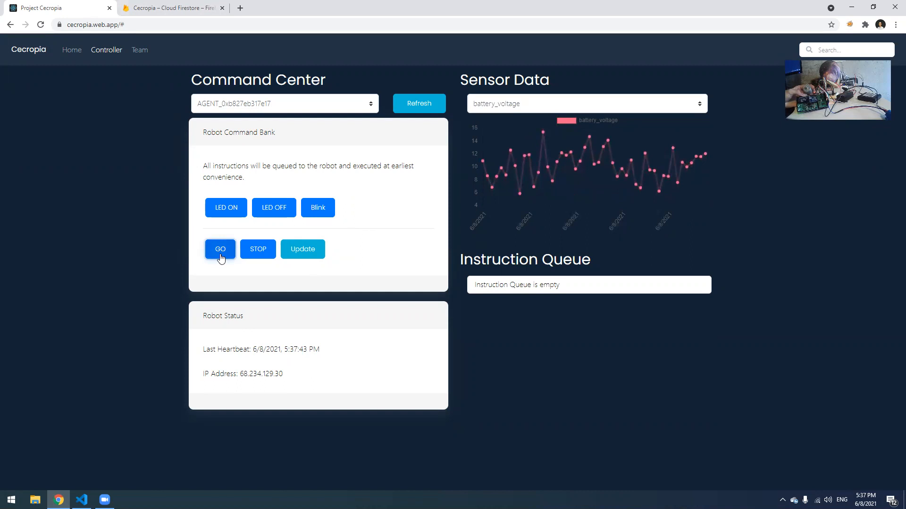
click(585, 103)
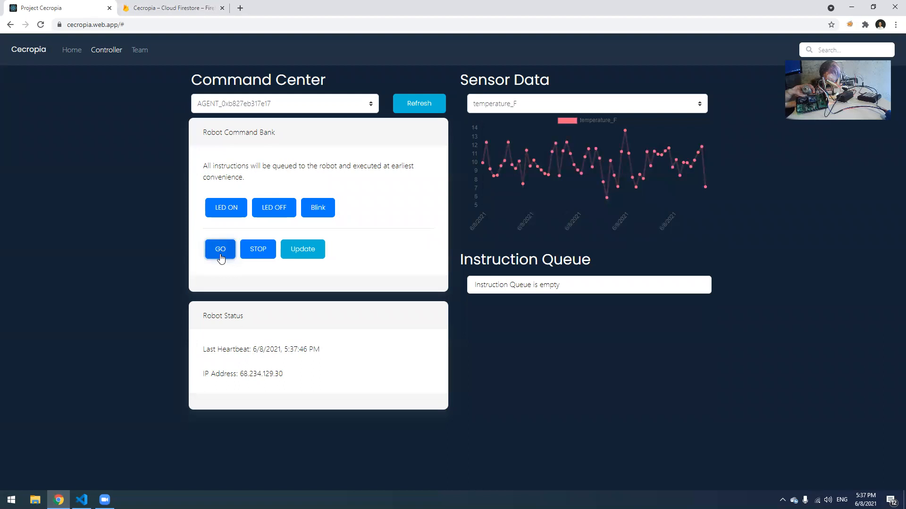
click(258, 250)
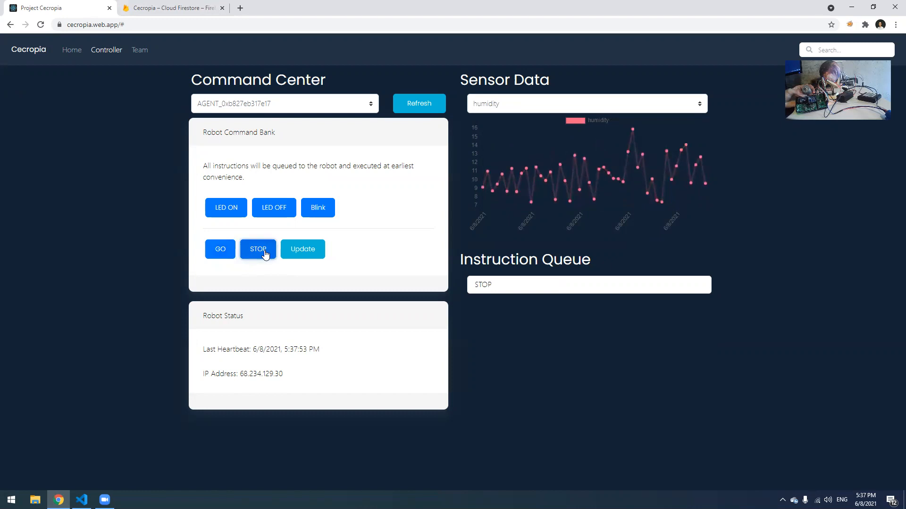